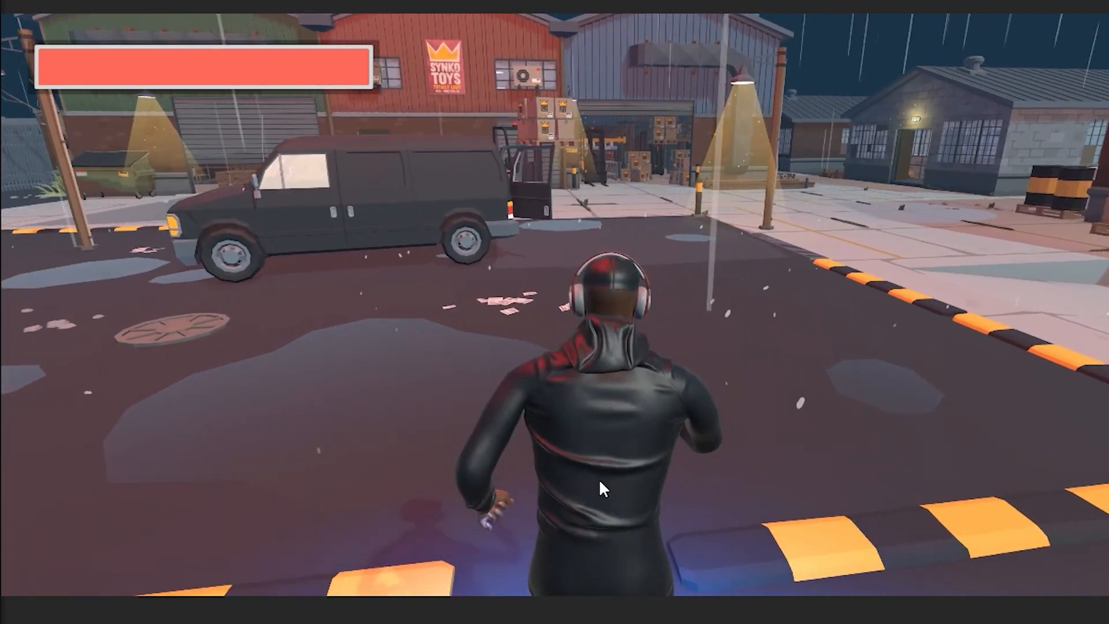
- Move the player forward during the Unity game preview before switching to Audacity
key("w")
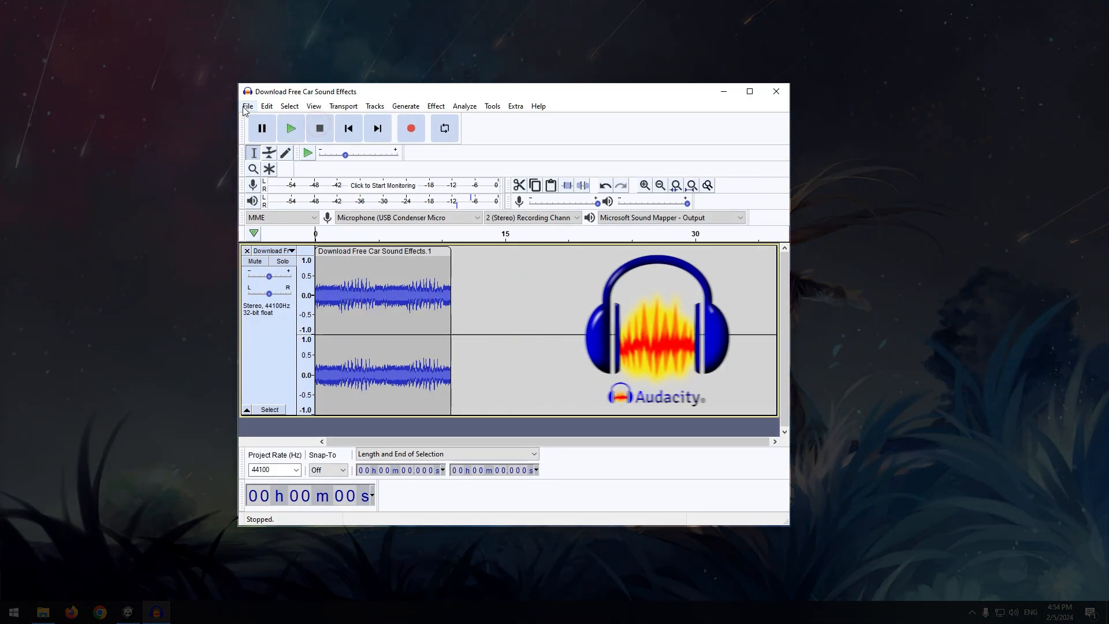
- Bring up the File > Export options to save the car sound clip as OGG
left_click(247, 106)
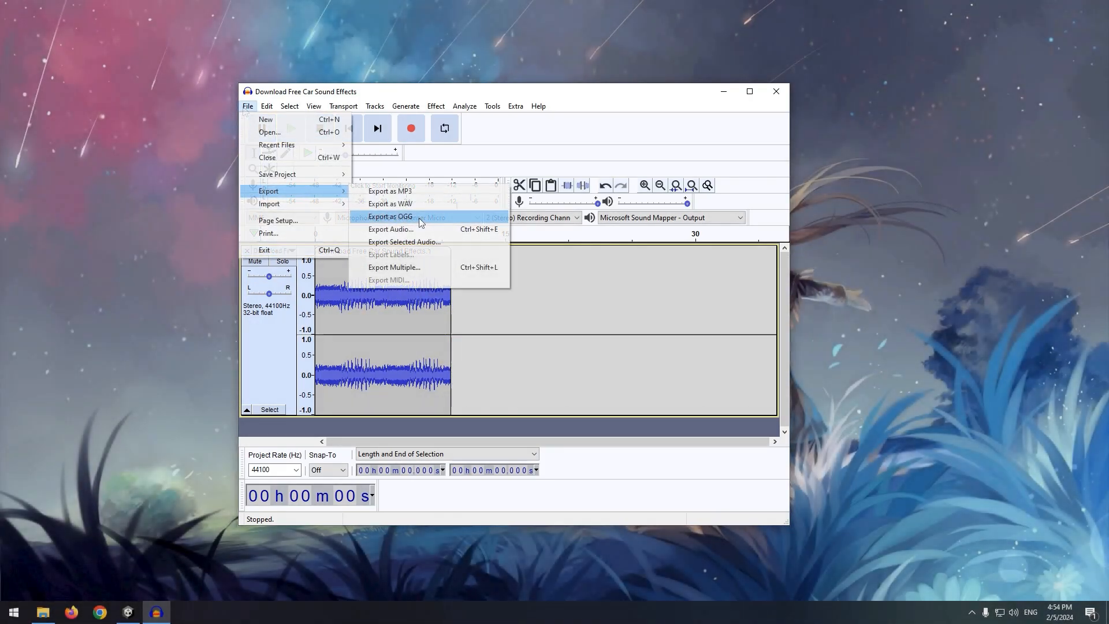
mouse_move(420, 223)
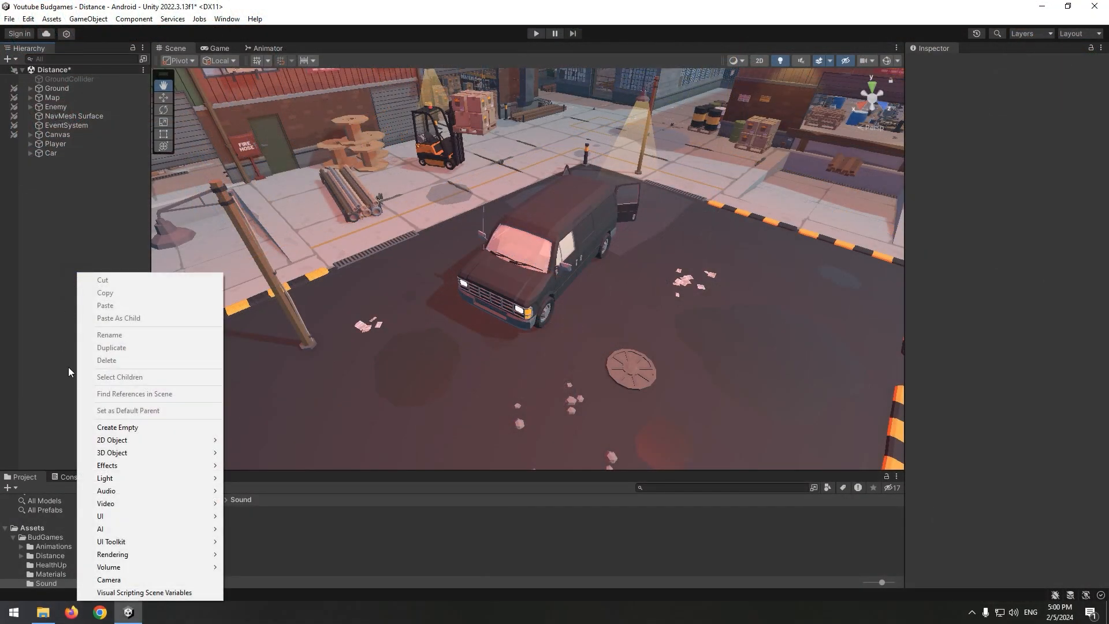
- Create a new Audio Source object in the Hierarchy for the car's SoundEffect
left_click(117, 427)
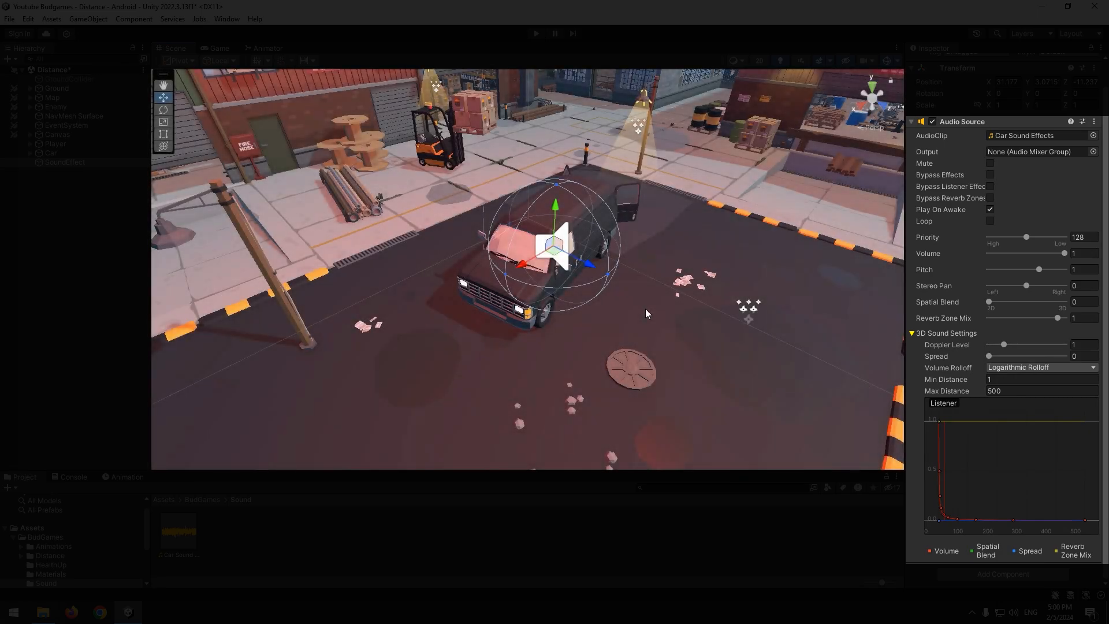
- Lower the Audio Source's Min Distance to about 2.67 and Max Distance to about 8.26
left_click(1026, 378)
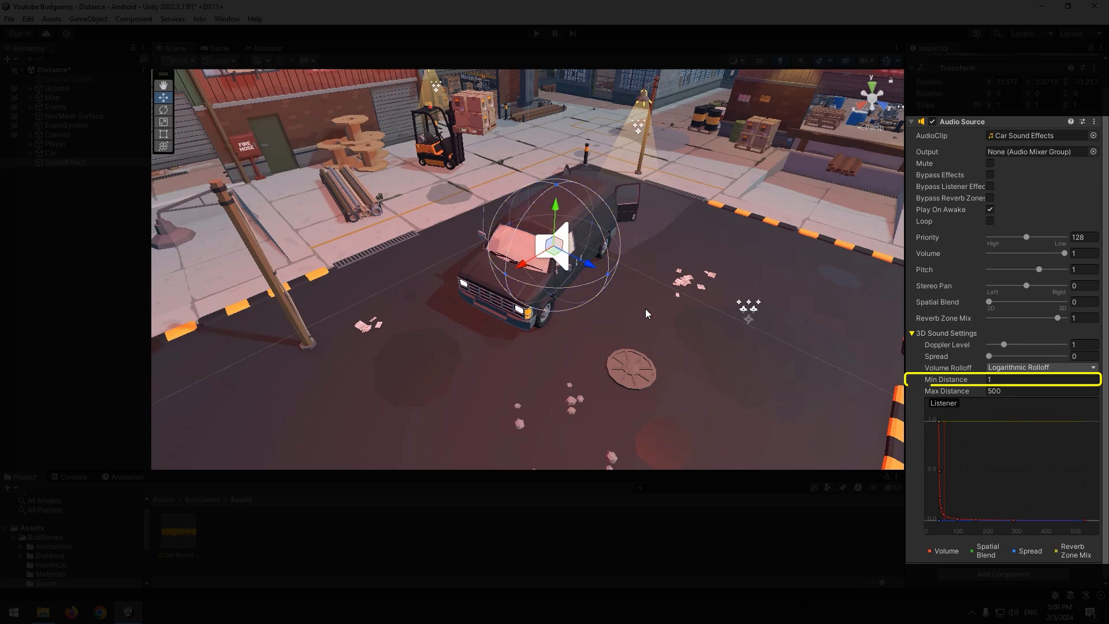
left_click(1026, 390)
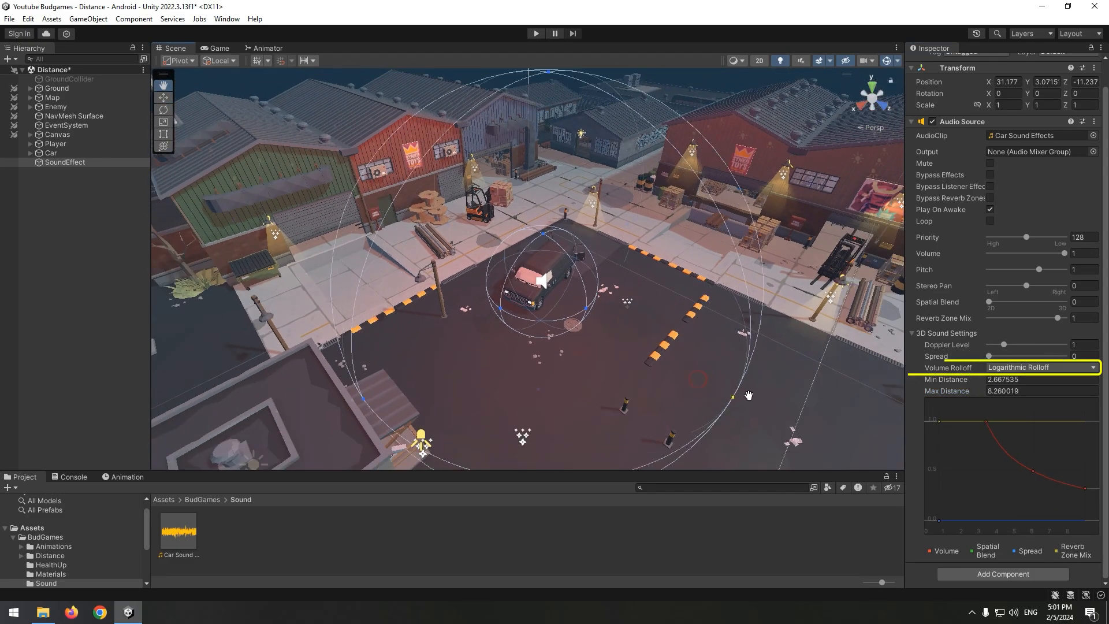
- Set the Audio Source's Volume Rolloff to Linear Rolloff
left_click(1040, 368)
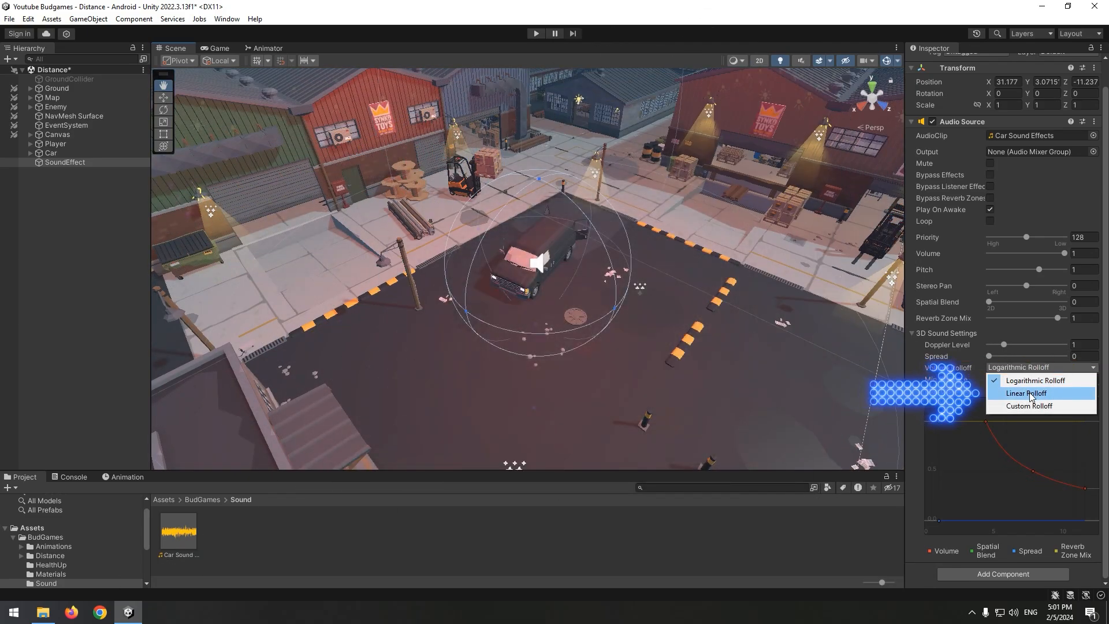
left_click(1024, 393)
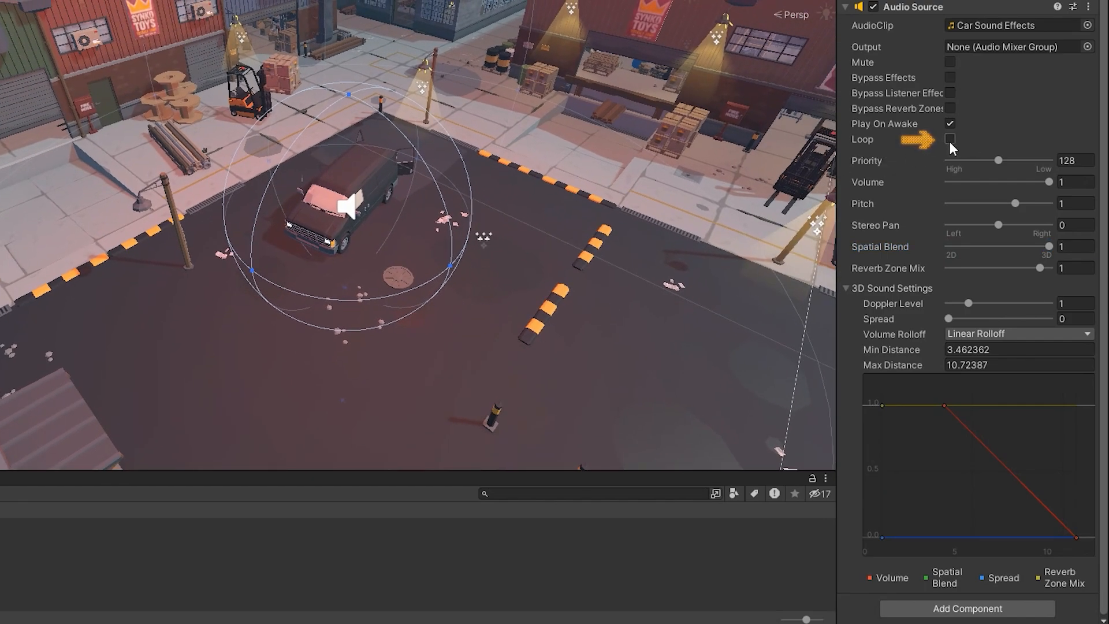
- Enable Loop on the car Audio Source, then select the Camera inside Player
left_click(949, 139)
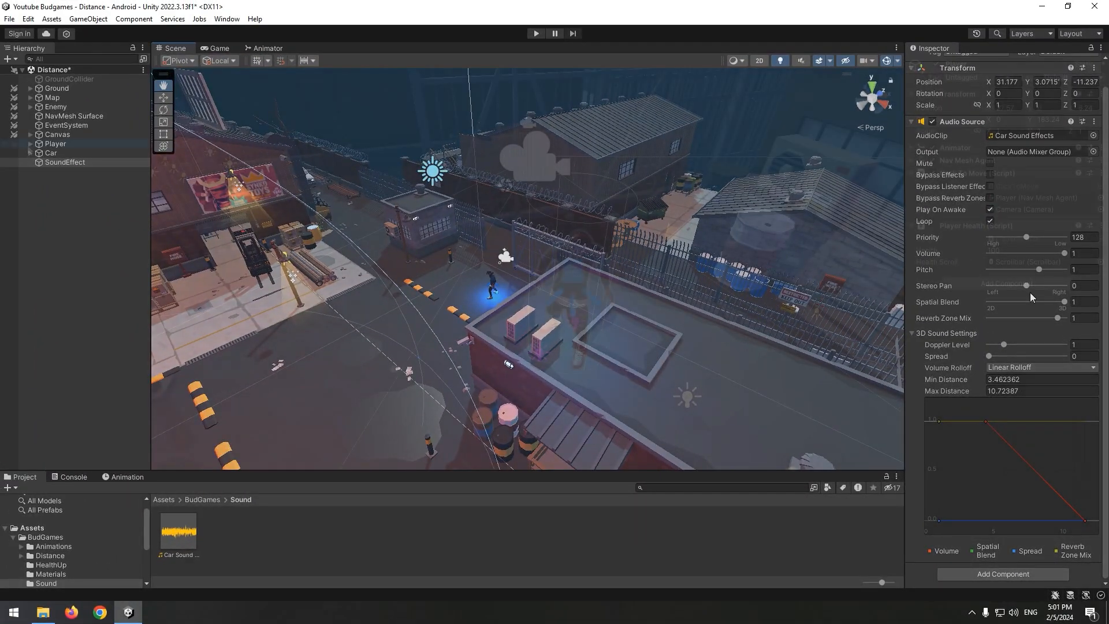
left_click(79, 150)
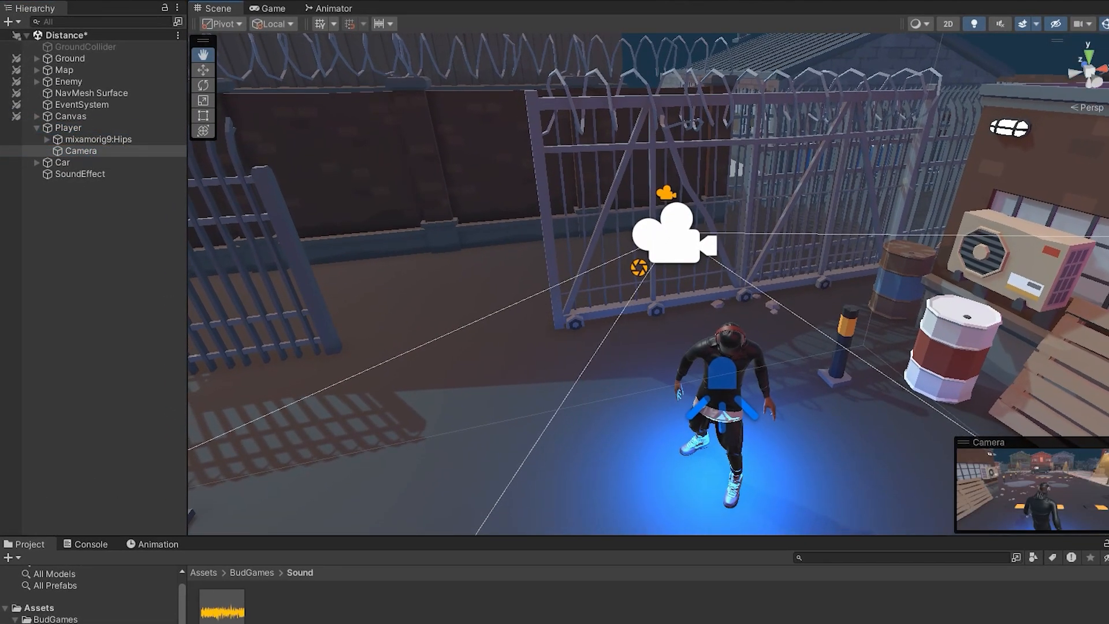
left_click(81, 150)
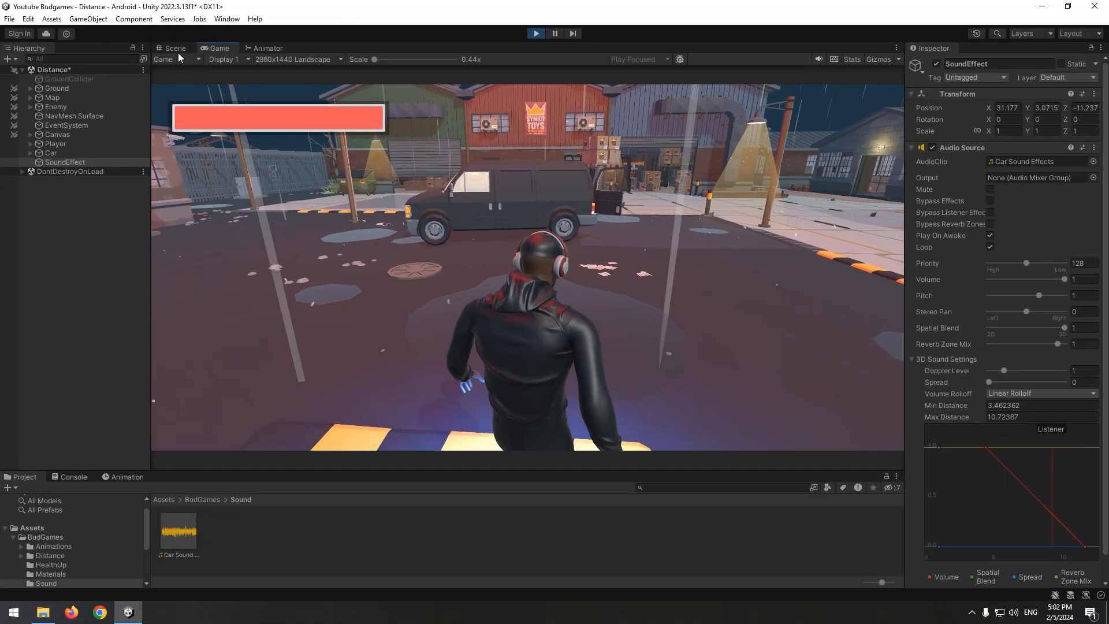
- Alternate between Scene and Game views to check the player's position within the car sound's range
left_click(173, 48)
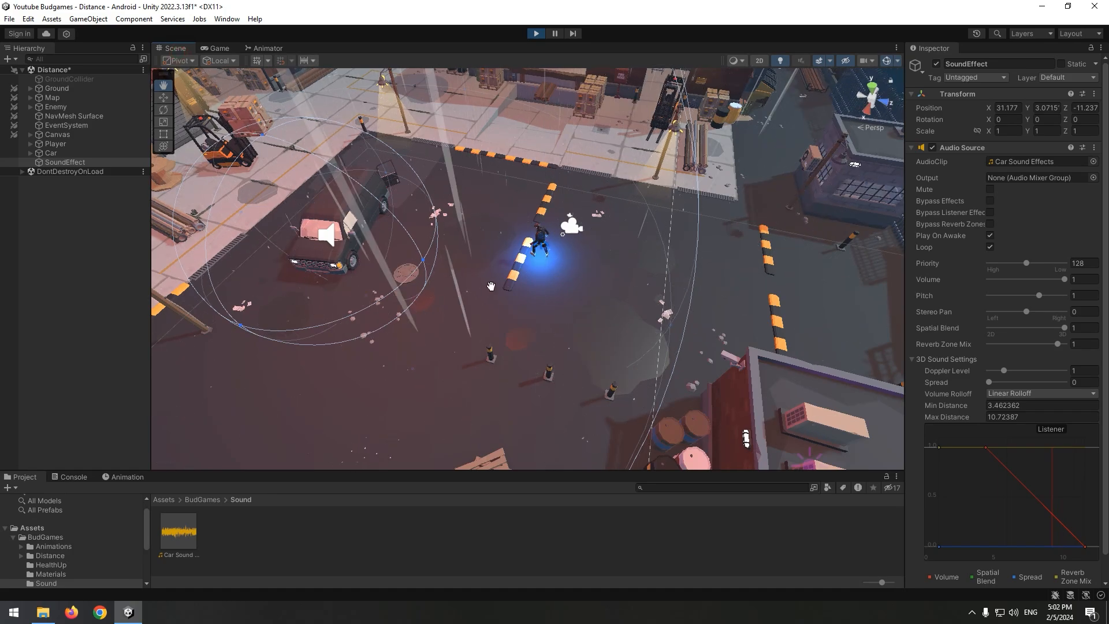
left_click(217, 49)
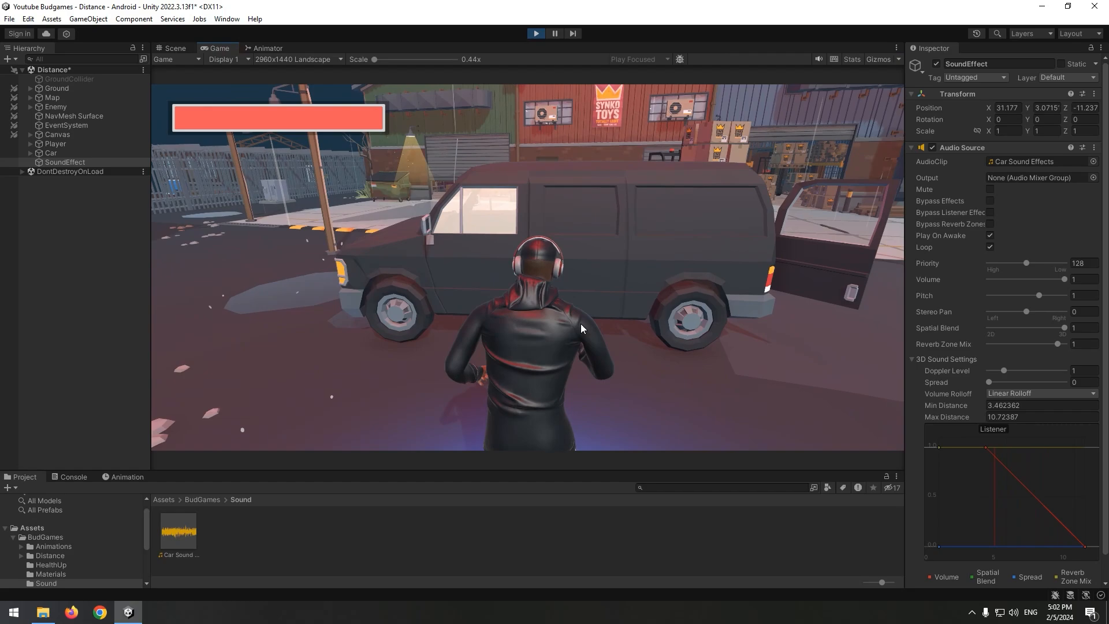
left_click(174, 48)
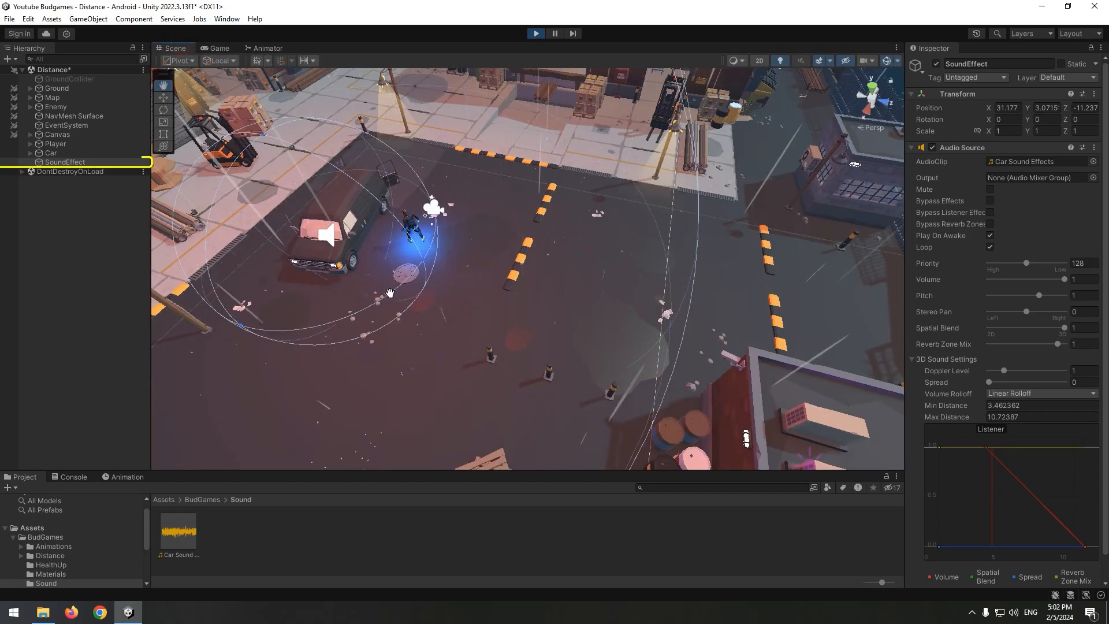
left_click(220, 48)
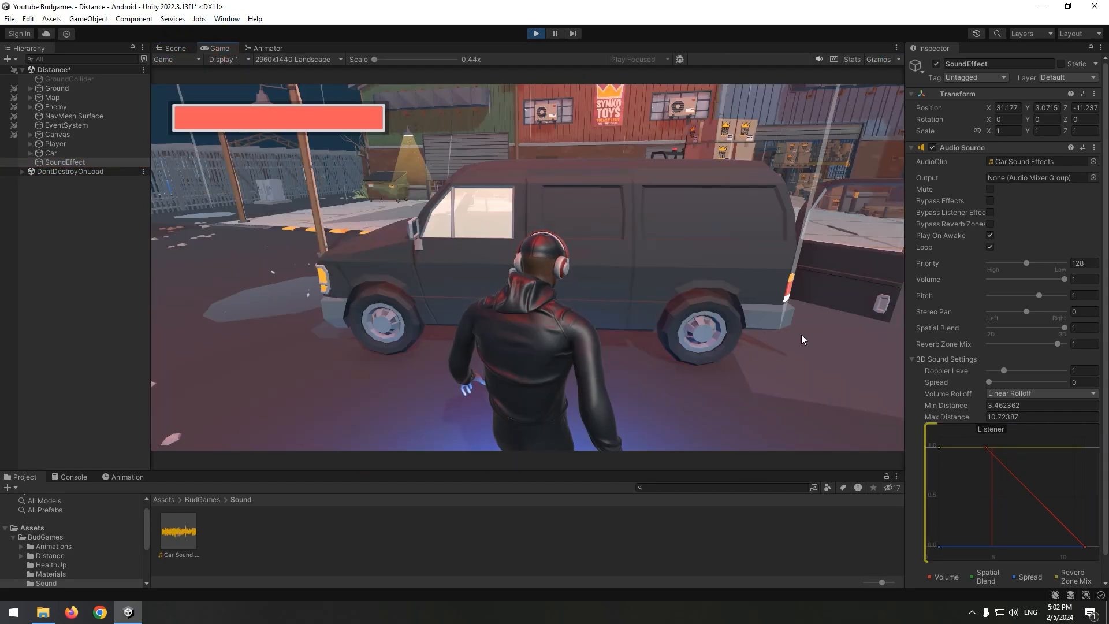